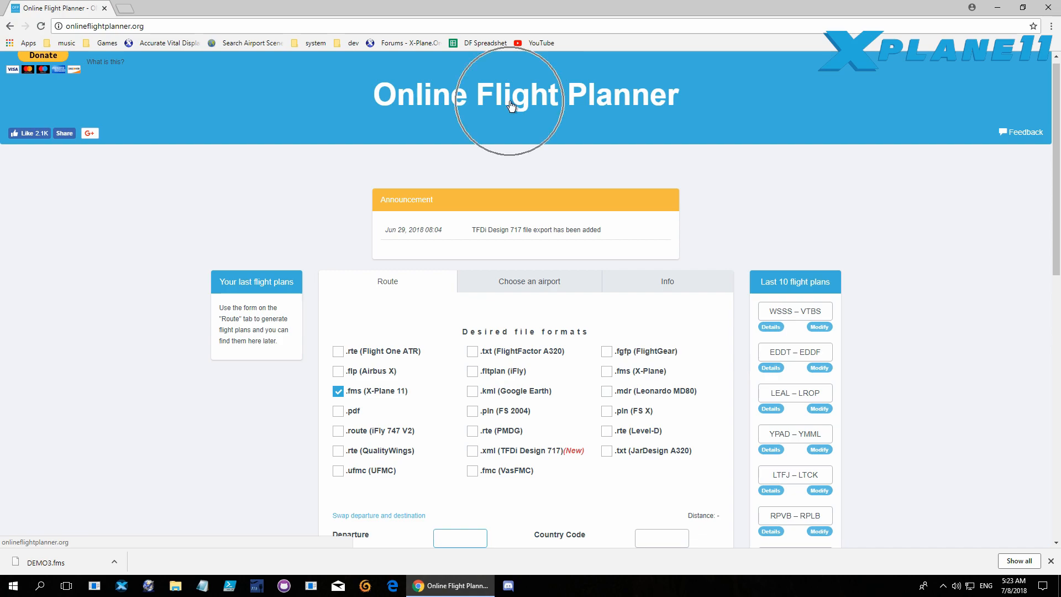
# Step: Enter departure KORD, destination John F Kennedy International (KJFK) and AIRAC cycle 1611
pyautogui.scroll(-3)
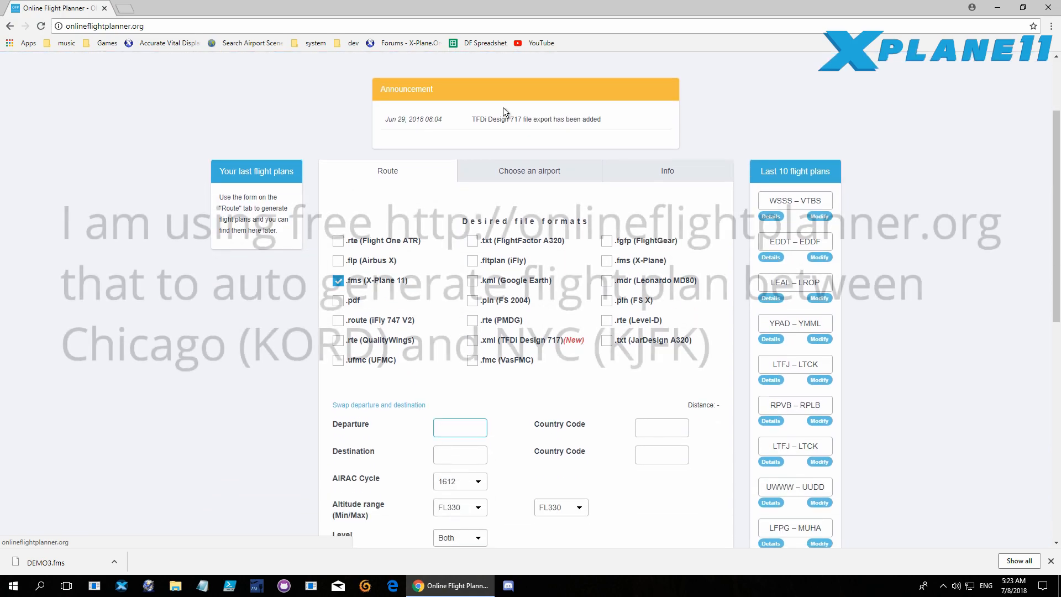
pyautogui.scroll(-3)
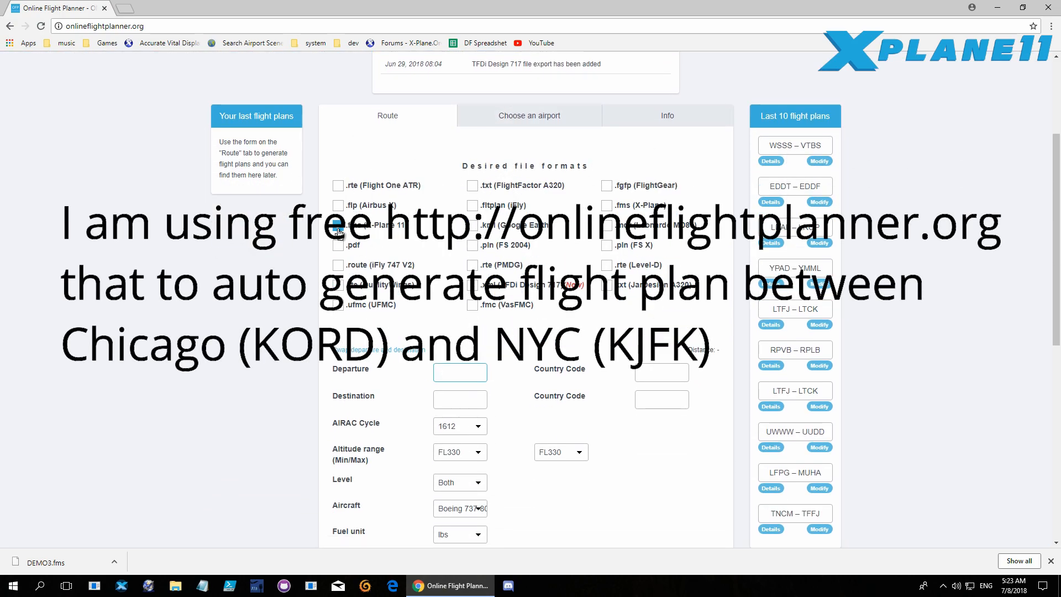
pyautogui.click(338, 232)
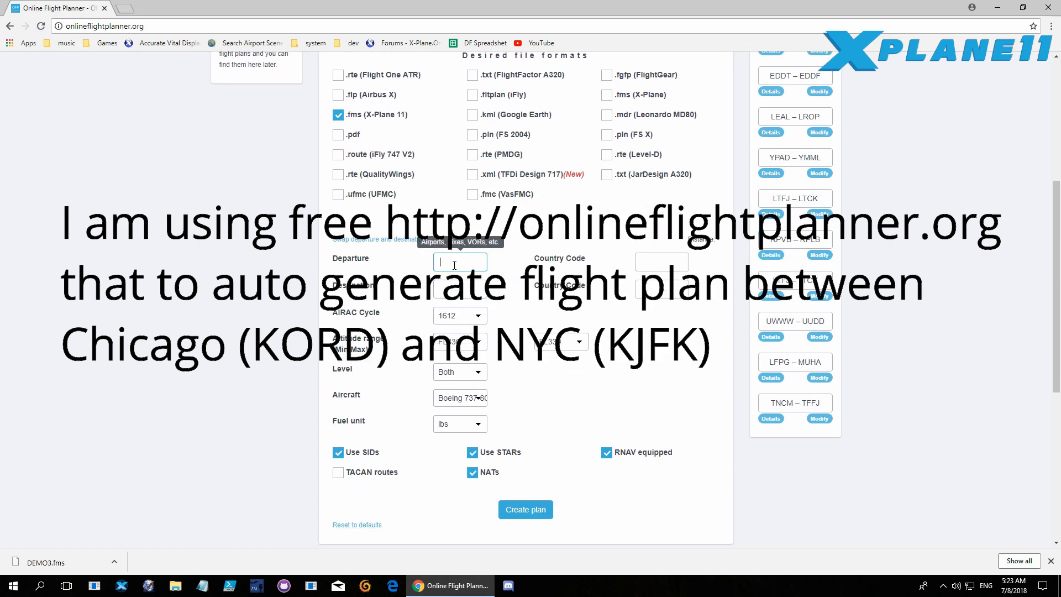
pyautogui.write('KORD')
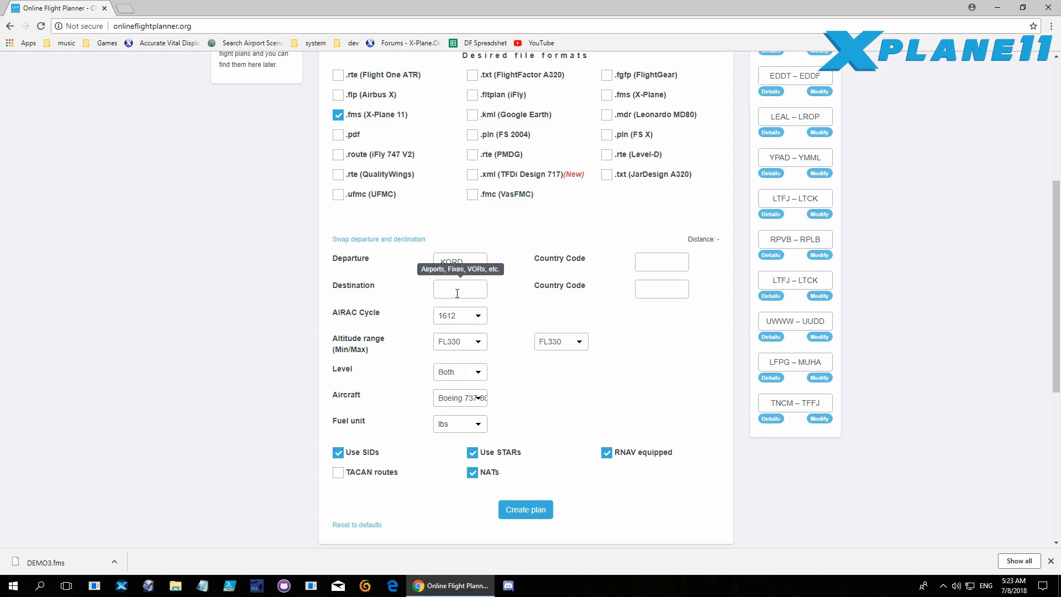
pyautogui.write('KJFK')
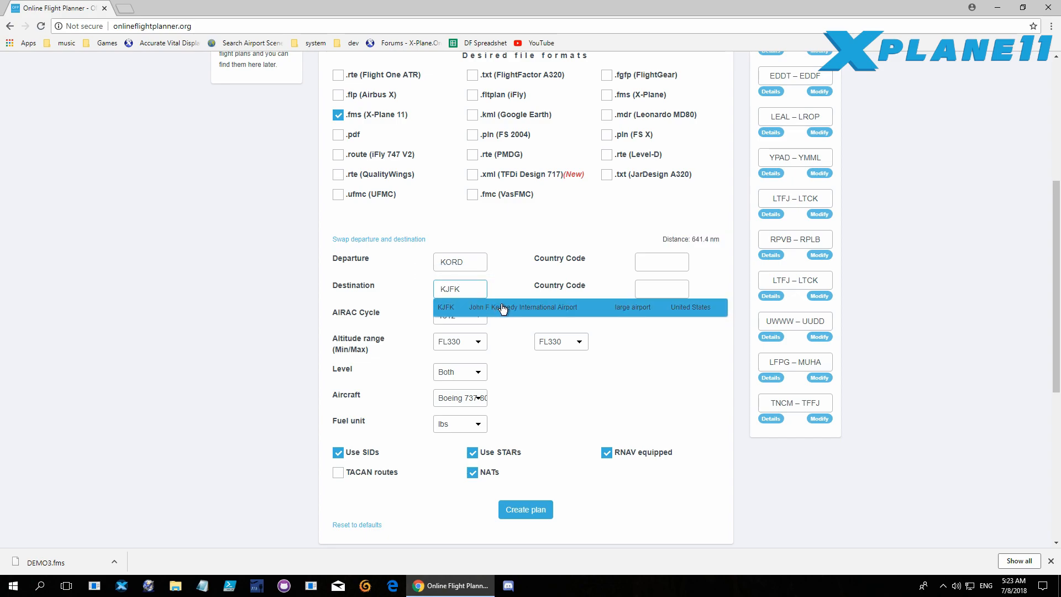
pyautogui.click(500, 306)
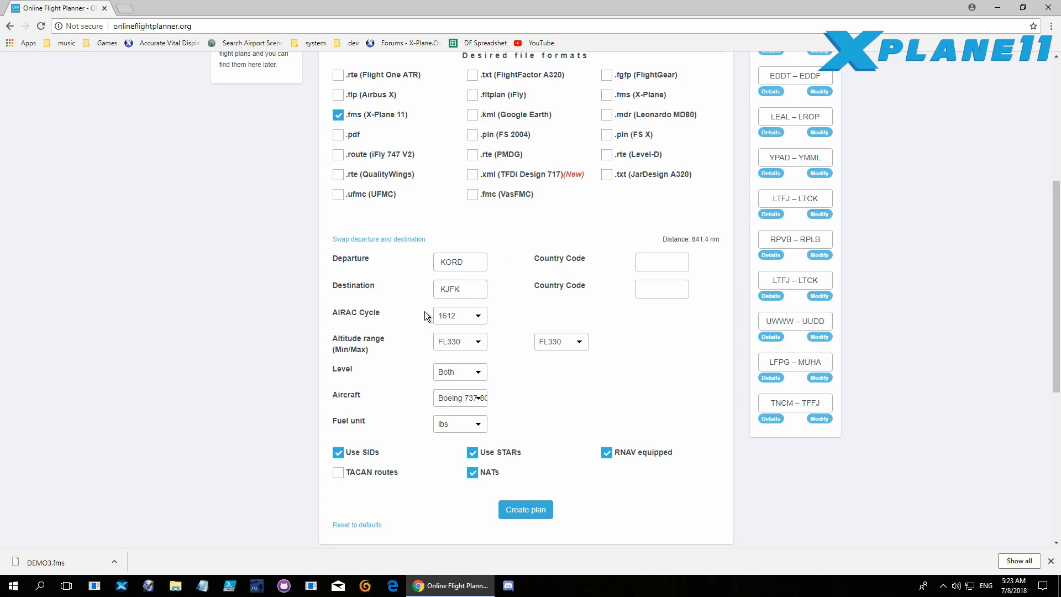
pyautogui.click(477, 315)
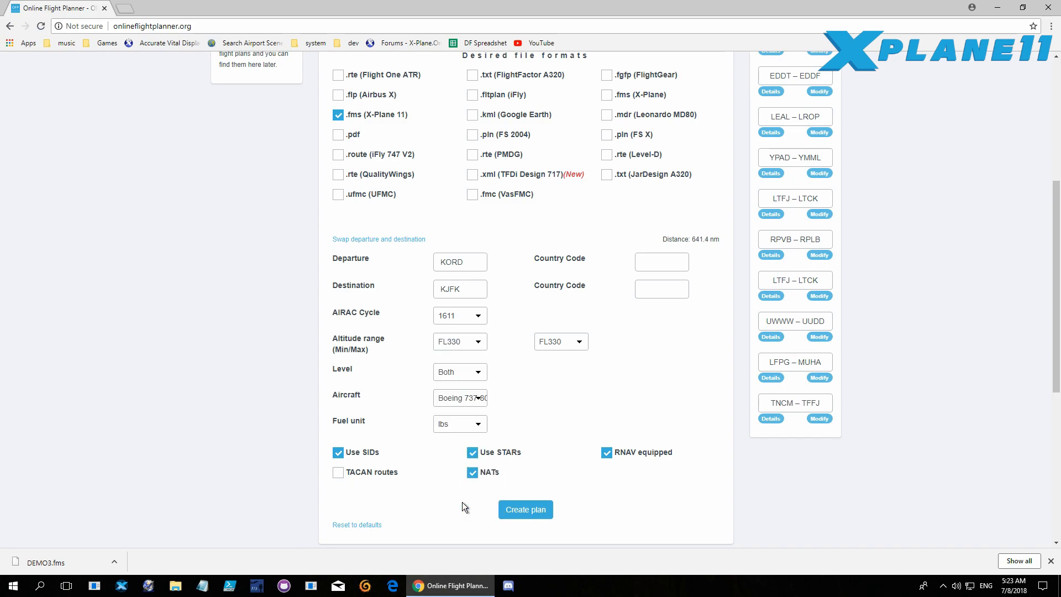
pyautogui.moveTo(516, 389)
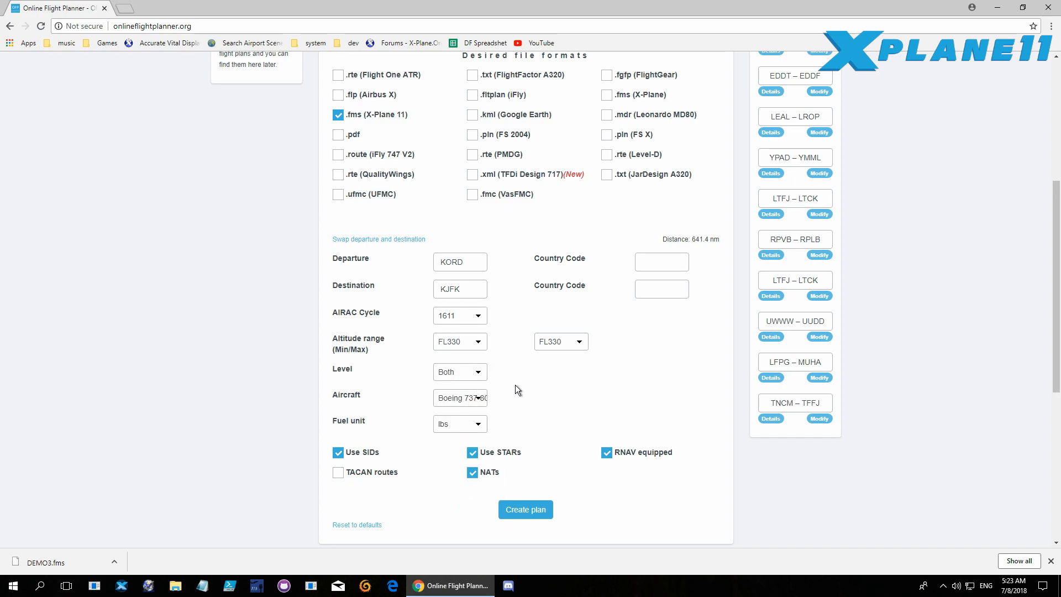
# Step: Keep Boeing 737-800 as the aircraft and generate the KORD–KJFK plan
pyautogui.scroll(-3)
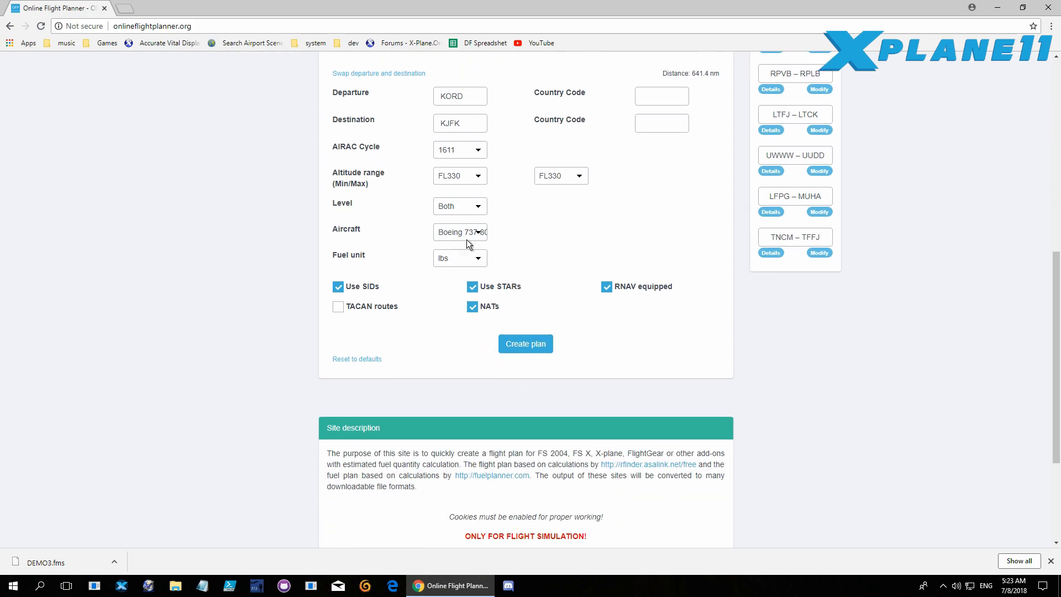
pyautogui.click(461, 232)
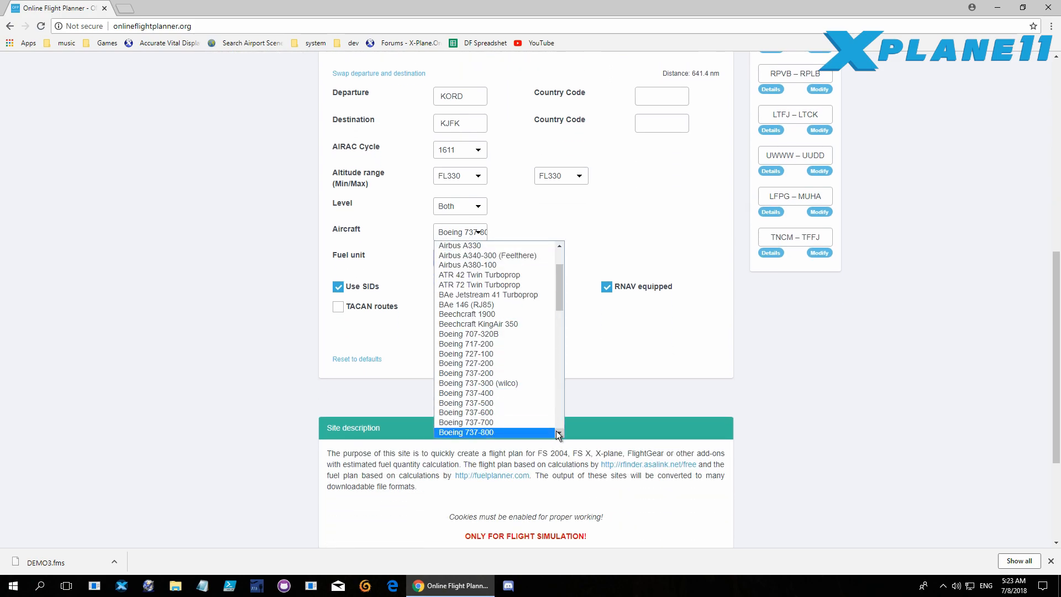
pyautogui.scroll(-3)
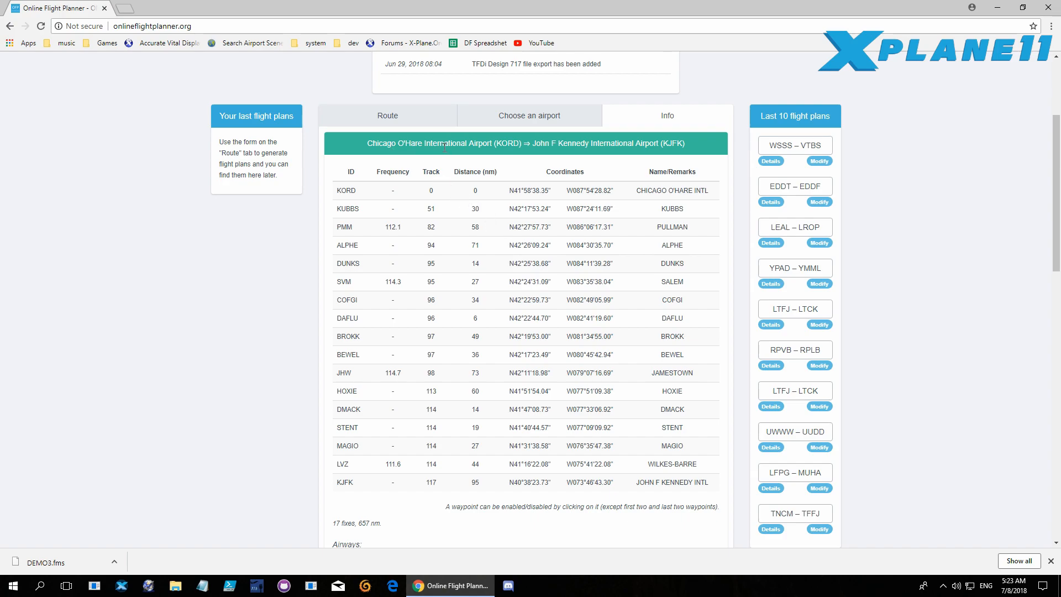
pyautogui.moveTo(421, 326)
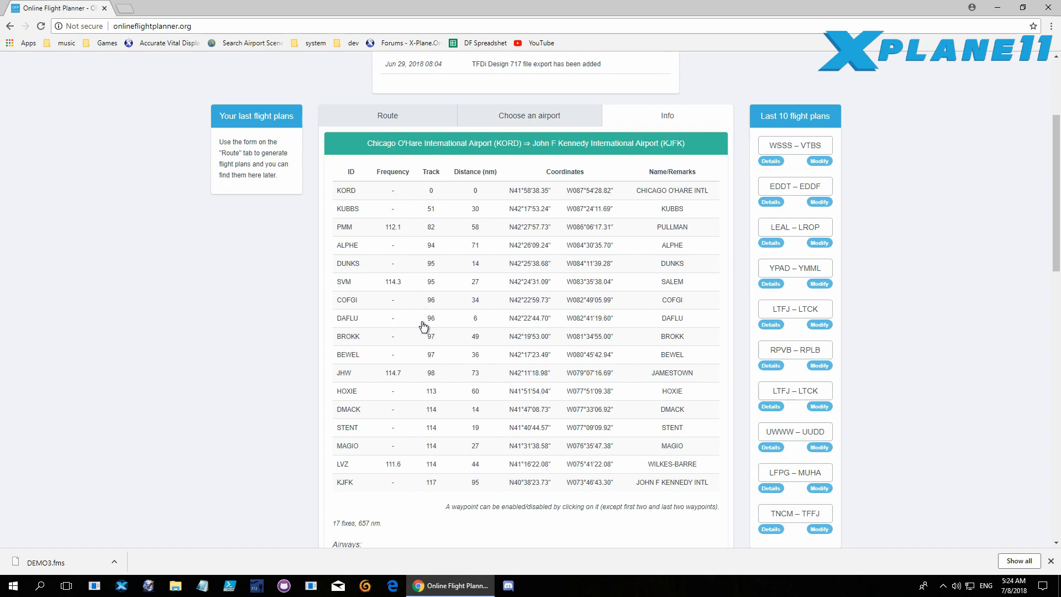
# Step: Review the route table, fuel summary and map, then go to the generated files
pyautogui.scroll(-3)
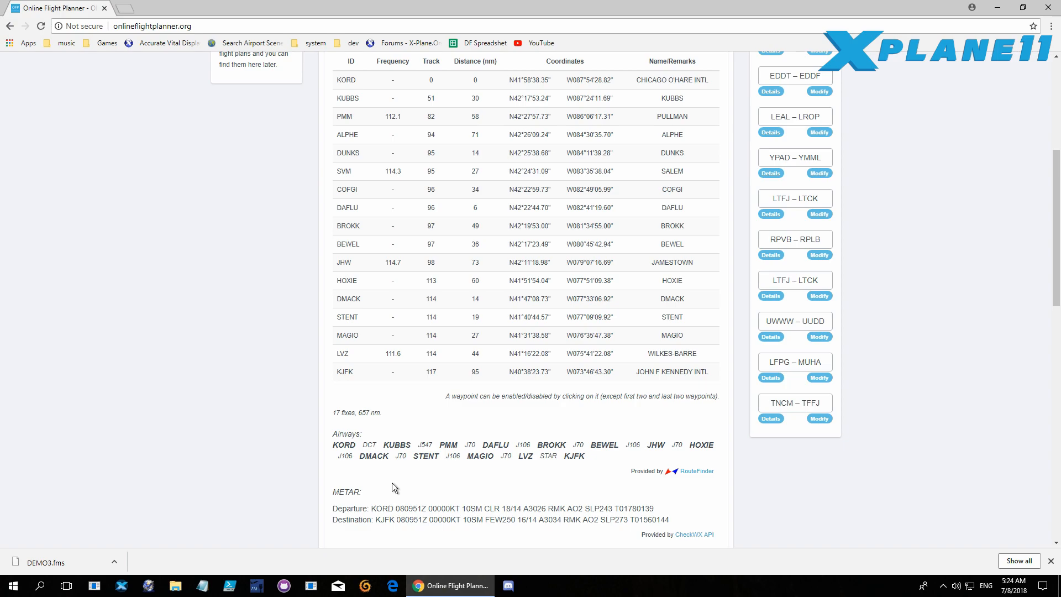
pyautogui.scroll(-3)
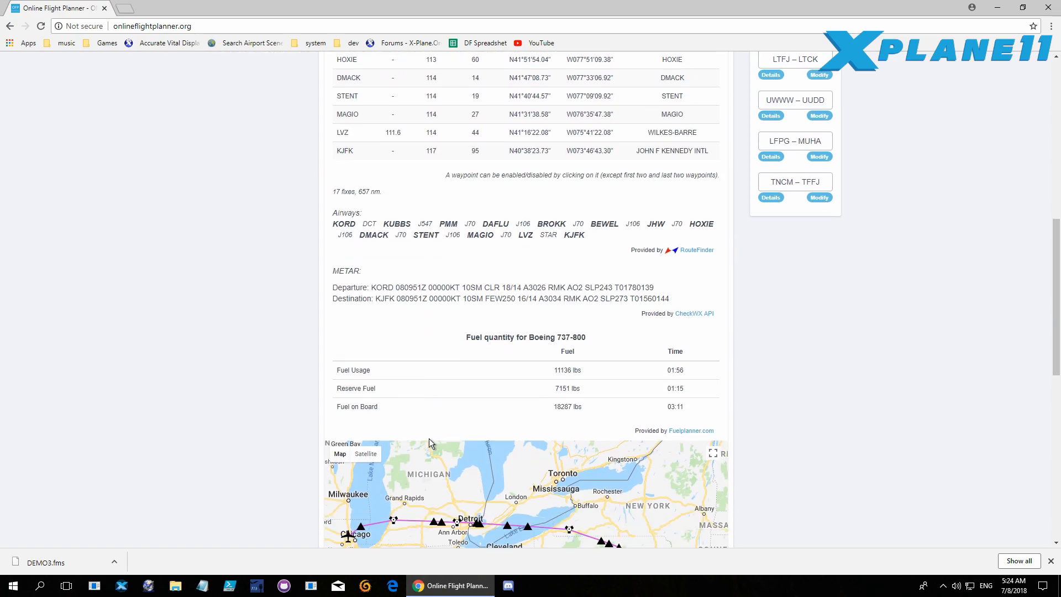
pyautogui.scroll(-3)
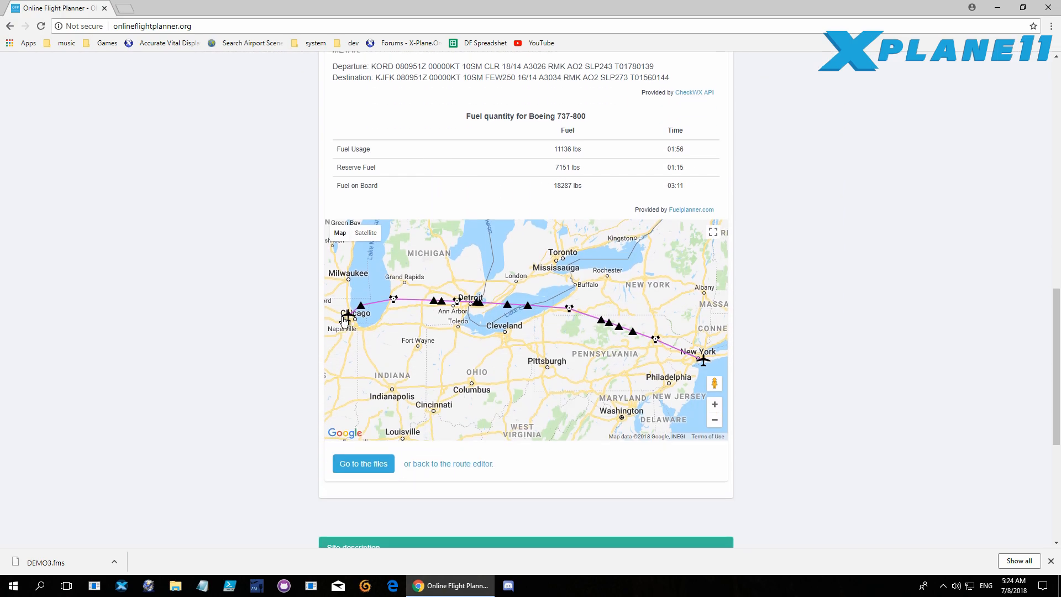
pyautogui.moveTo(702, 370)
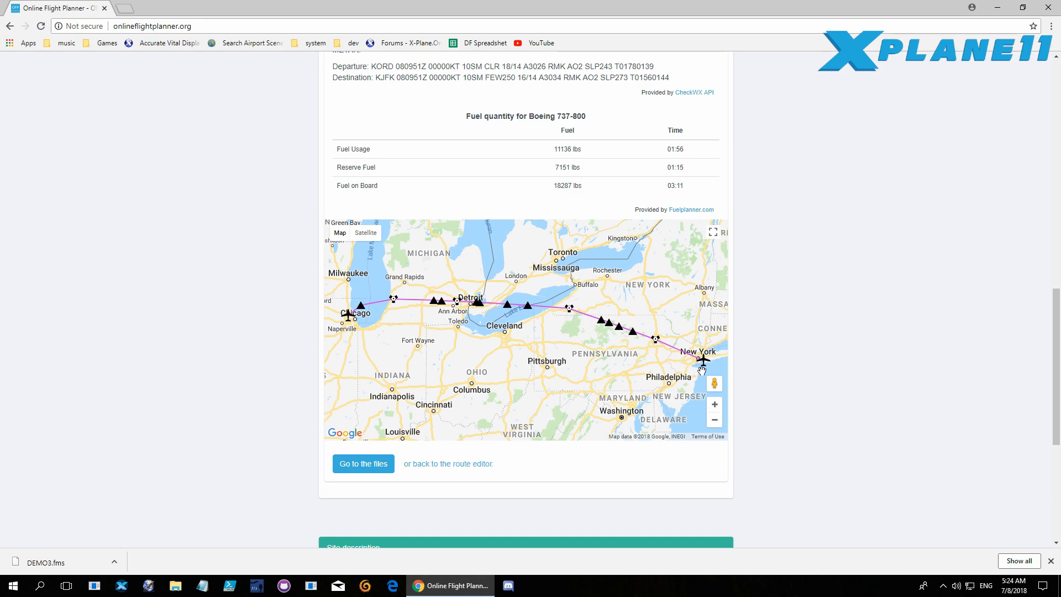
pyautogui.scroll(-3)
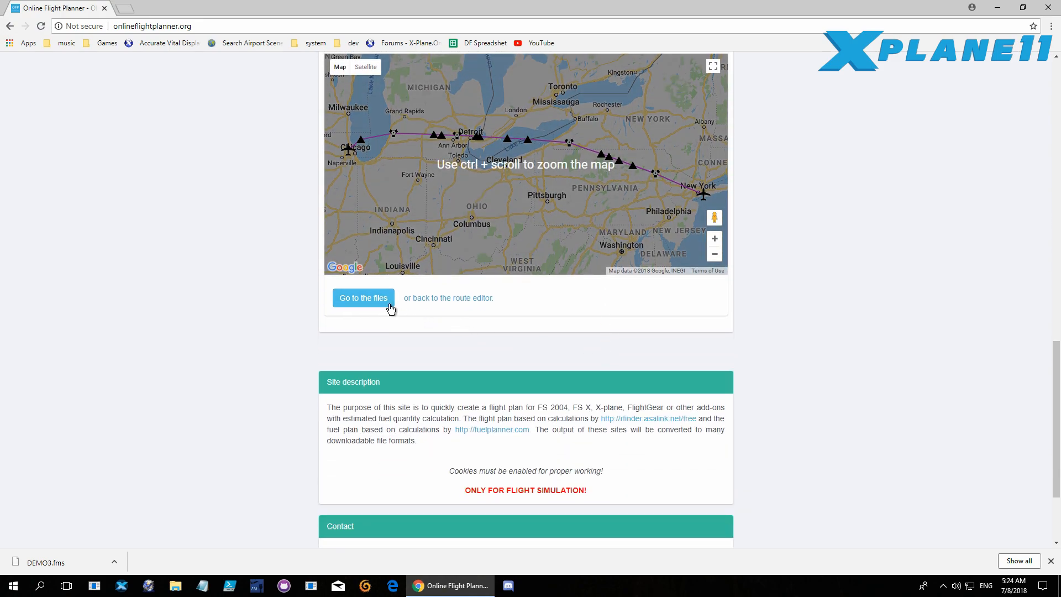
pyautogui.click(362, 298)
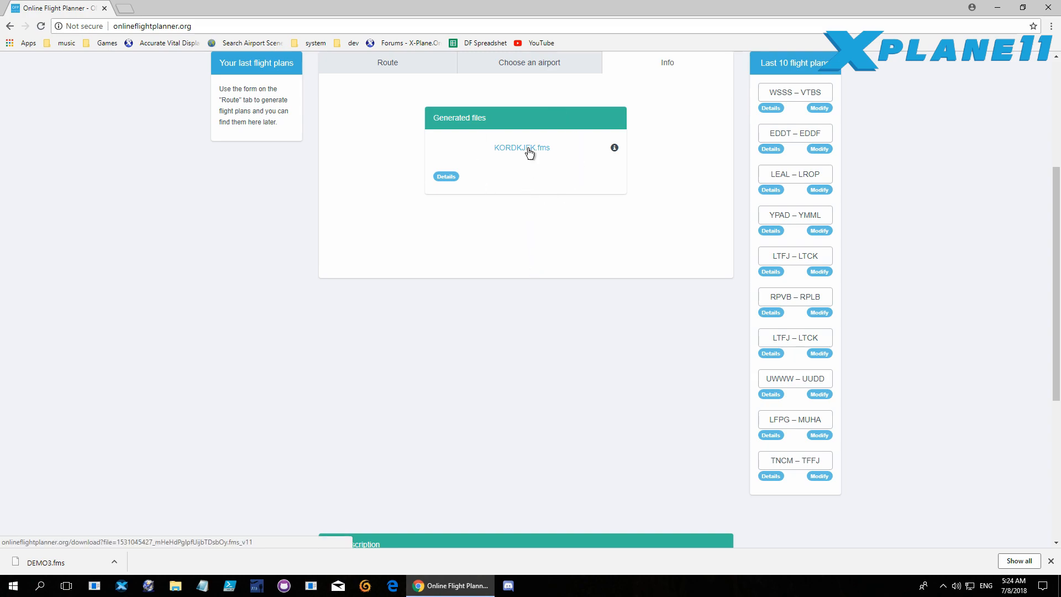
# Step: Download KORDKJFK.fms and save it over DEMO3.fms in the FMS plans folder
pyautogui.click(521, 148)
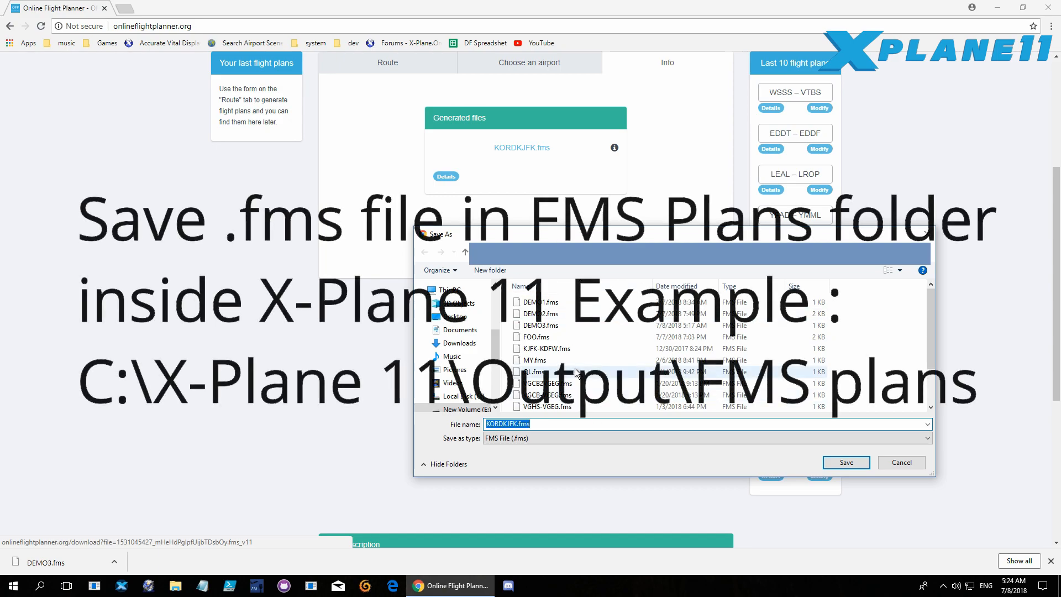
pyautogui.click(537, 325)
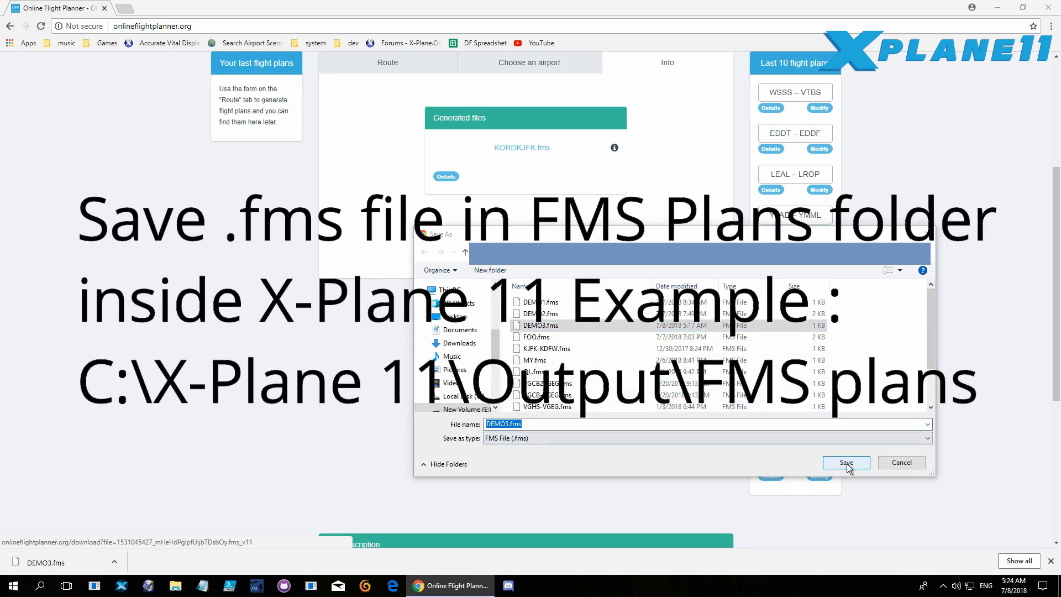
pyautogui.click(845, 462)
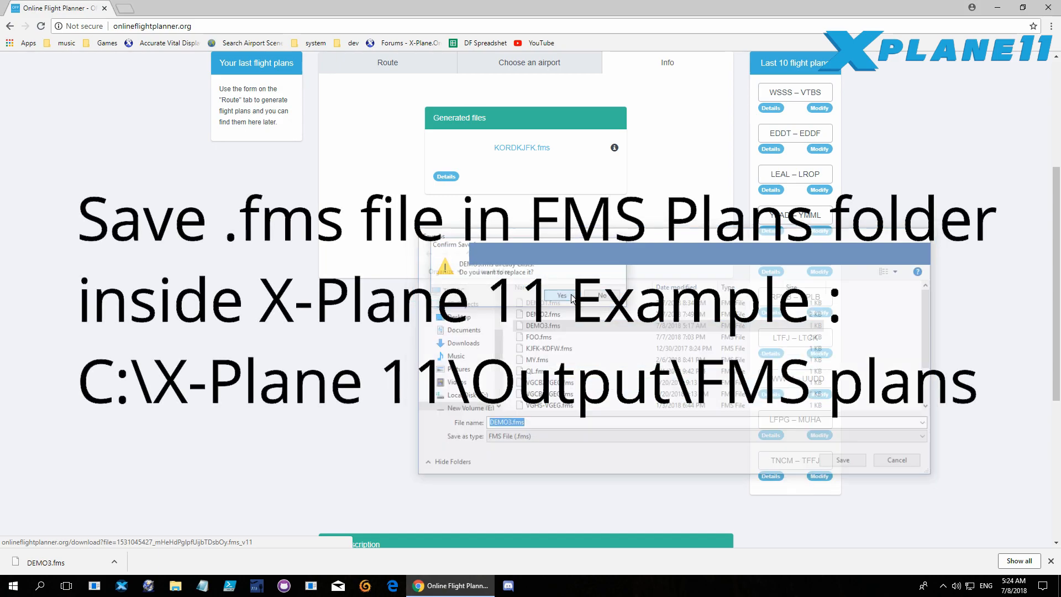
pyautogui.click(561, 295)
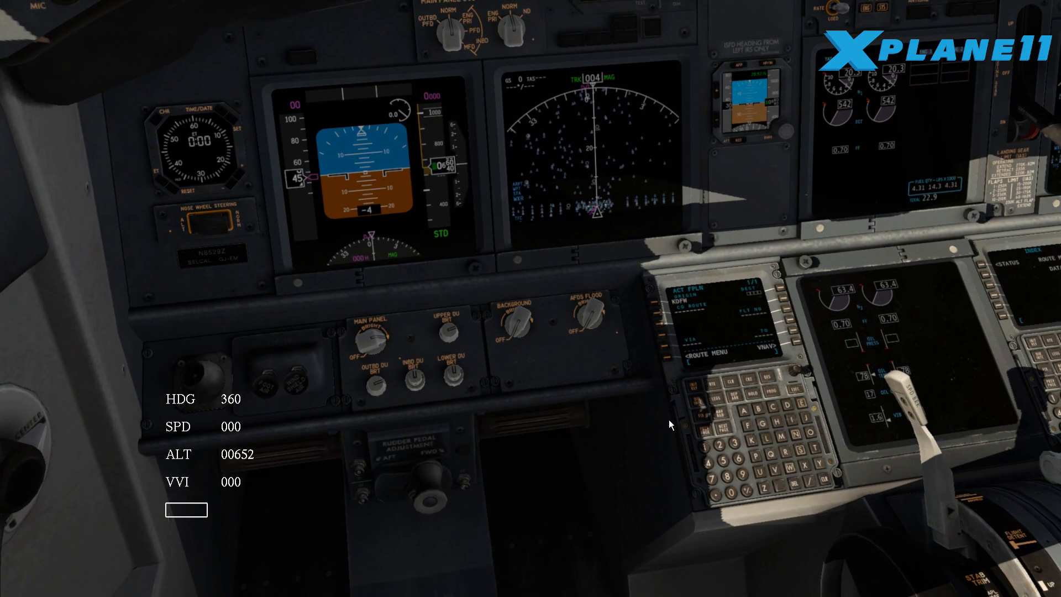
pyautogui.moveTo(721, 331)
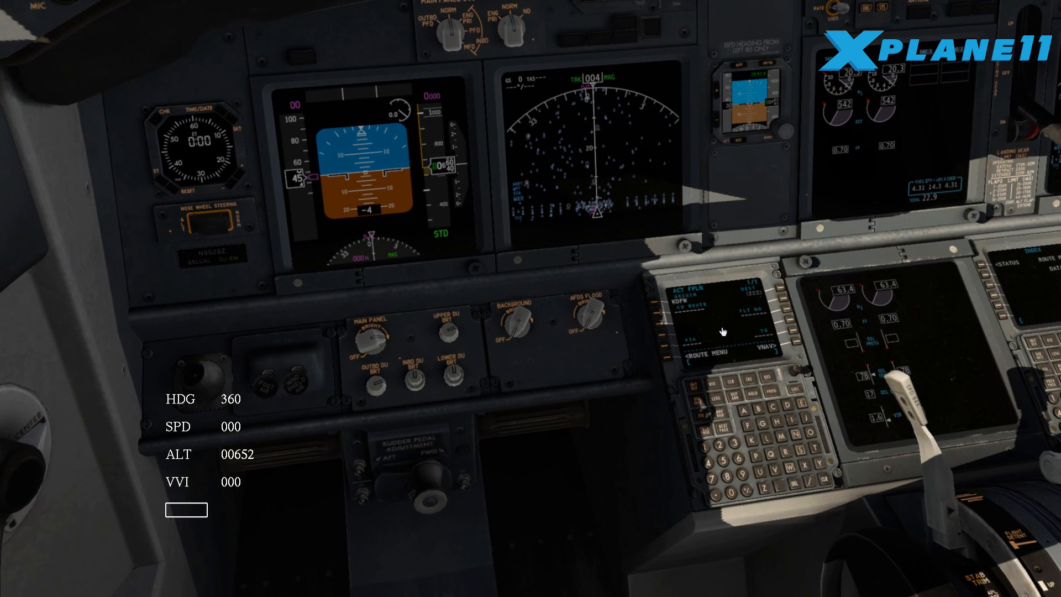
pyautogui.moveTo(751, 341)
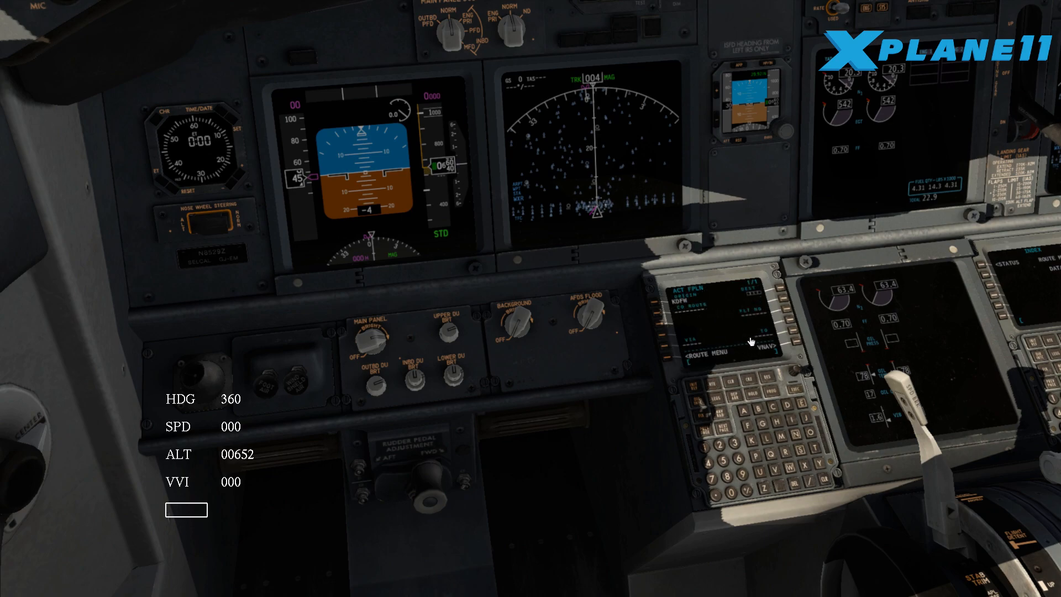
pyautogui.moveTo(596, 142)
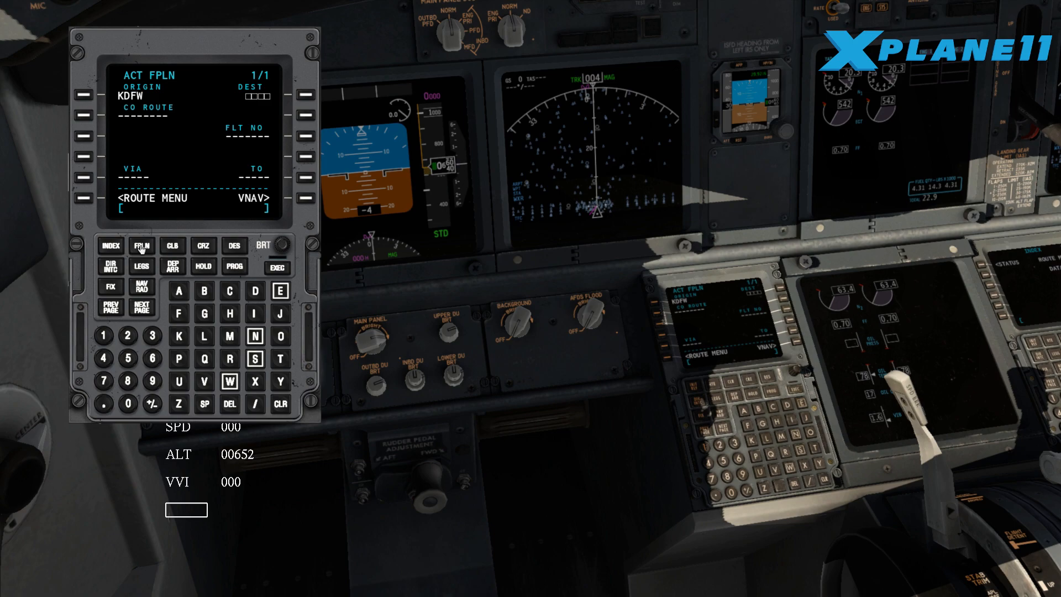
pyautogui.moveTo(287, 411)
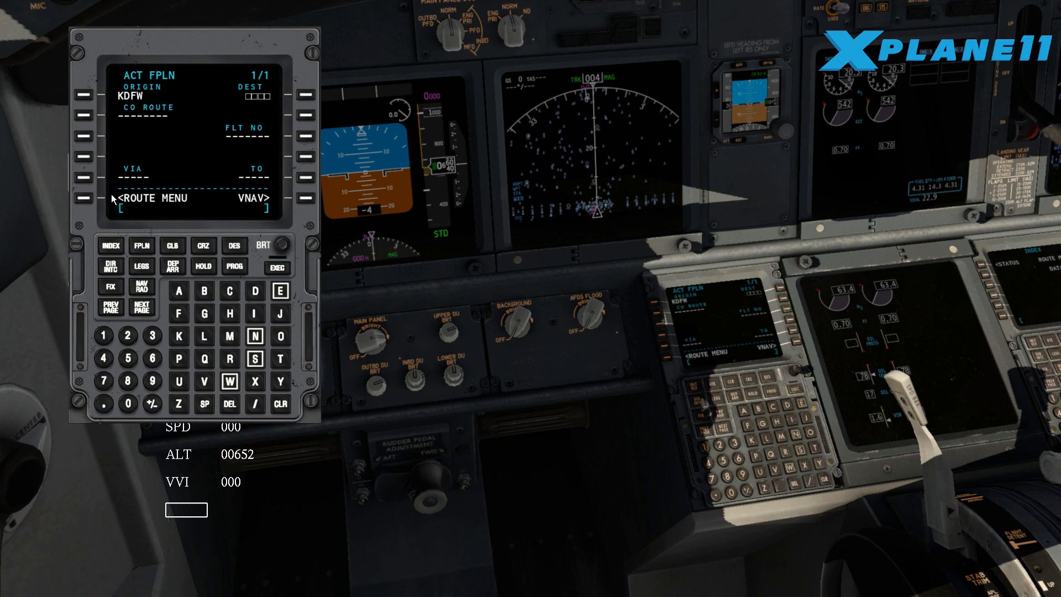
pyautogui.moveTo(91, 202)
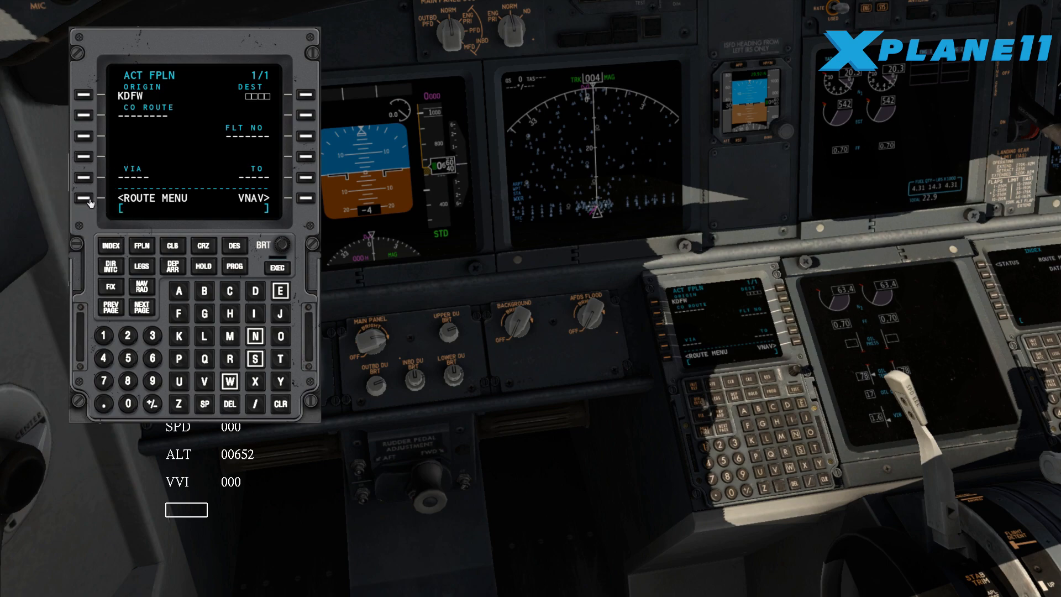
# Step: Load company route DEMO3 from the FMC CO ROUTE LIST as the active plan
pyautogui.click(82, 200)
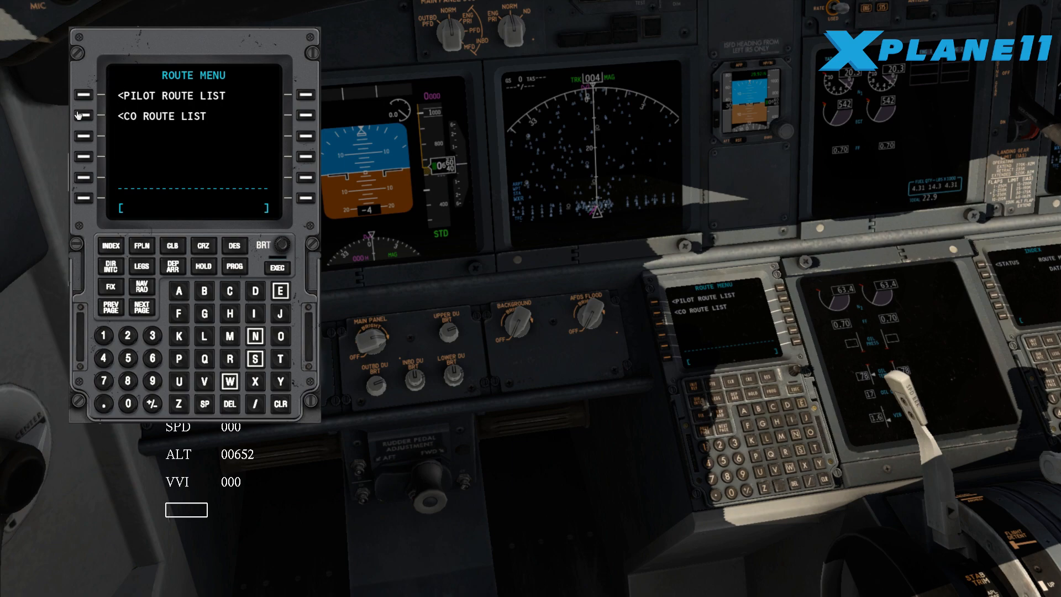
pyautogui.click(83, 116)
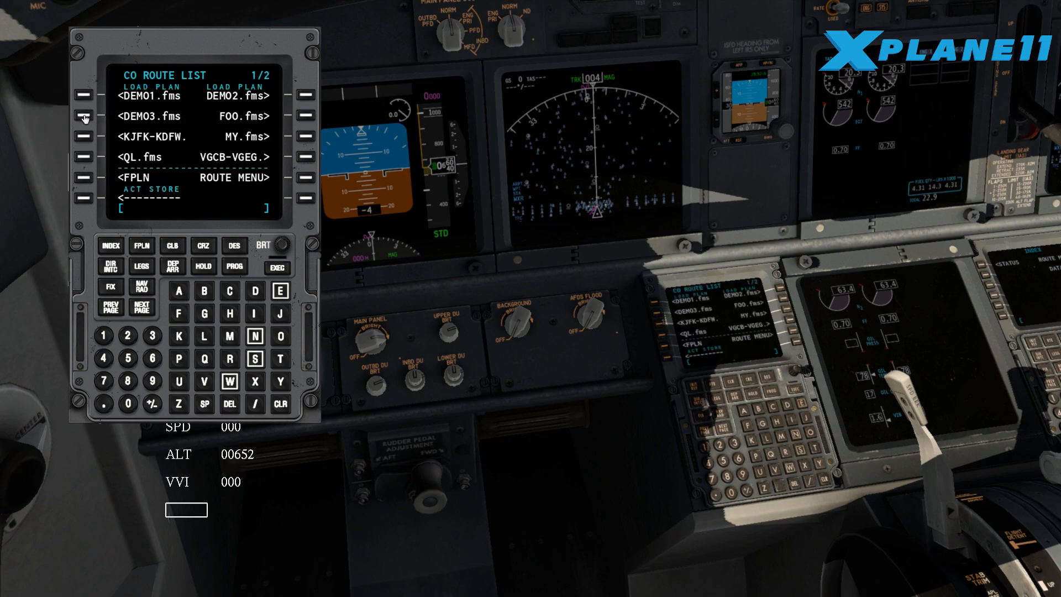
pyautogui.moveTo(168, 284)
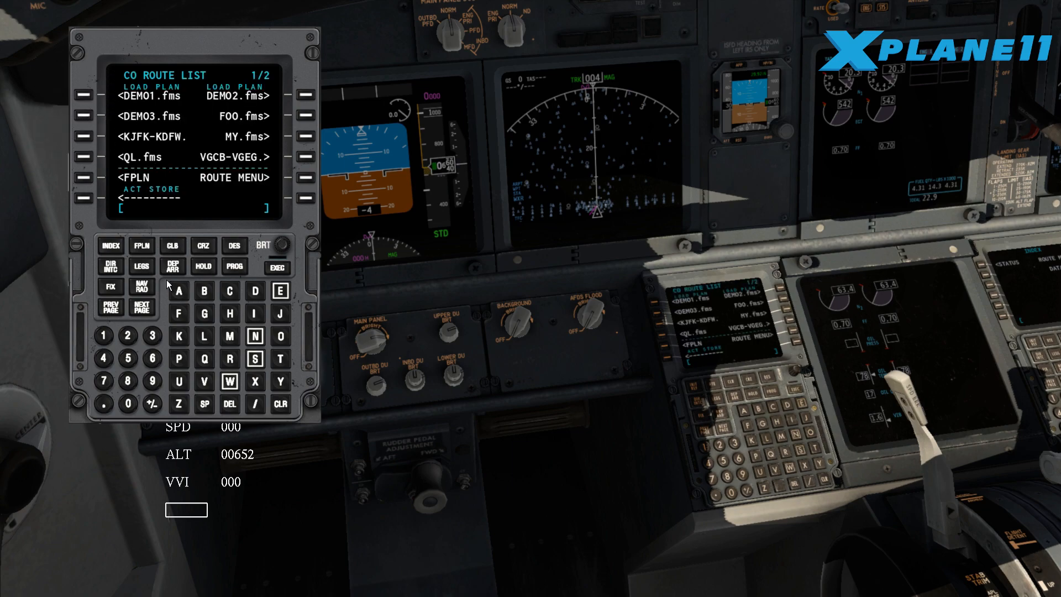
pyautogui.click(142, 305)
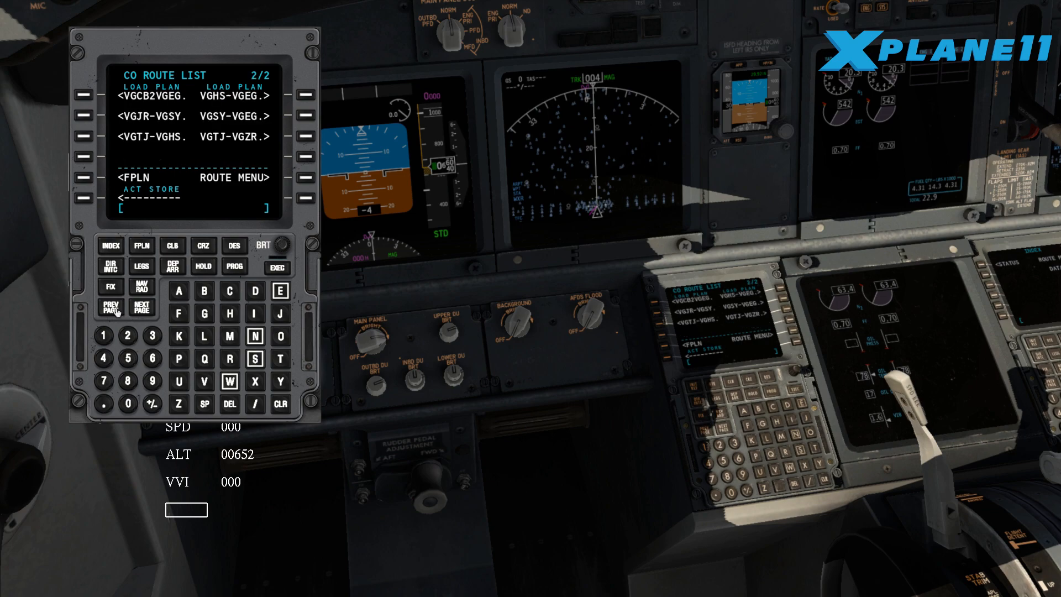
pyautogui.click(109, 306)
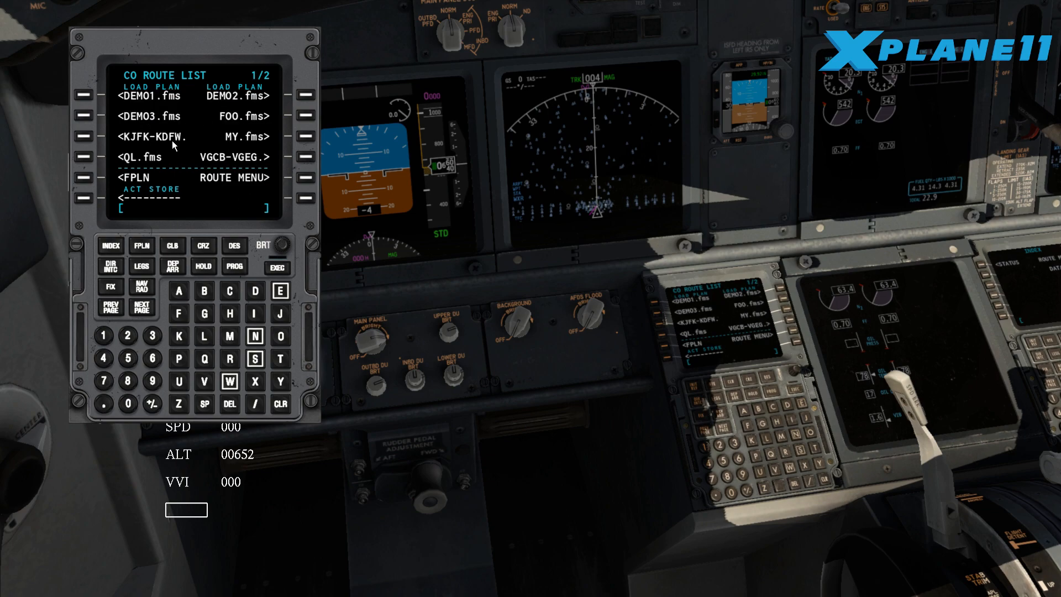
pyautogui.moveTo(87, 121)
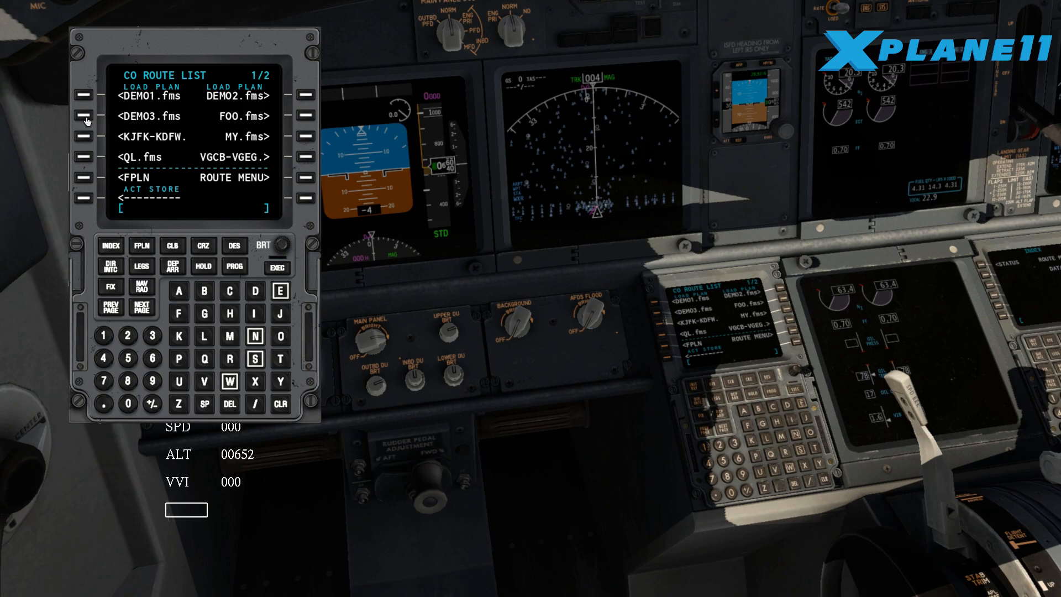
pyautogui.click(82, 115)
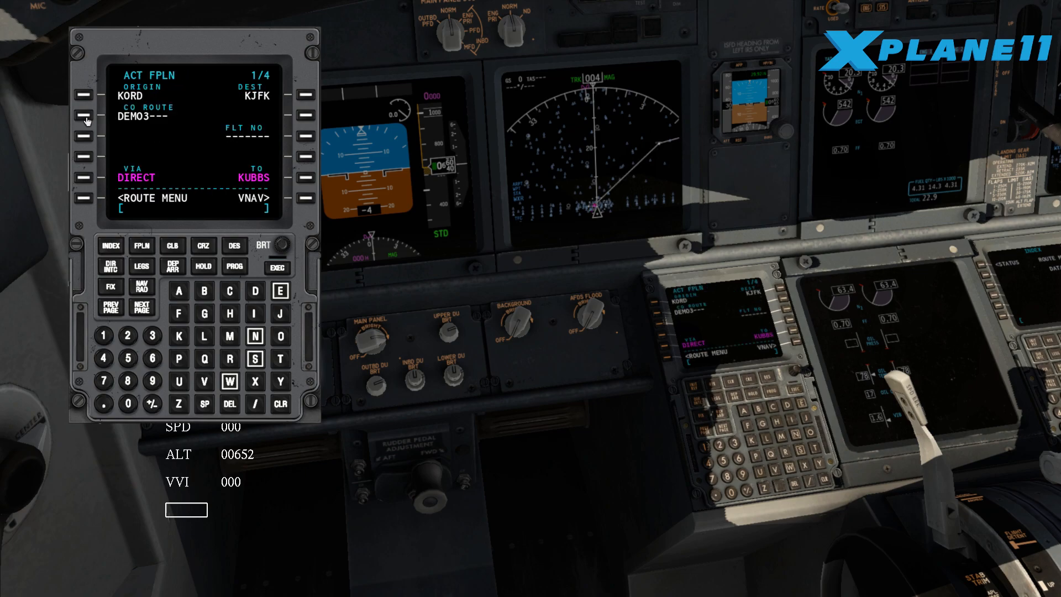
pyautogui.moveTo(558, 154)
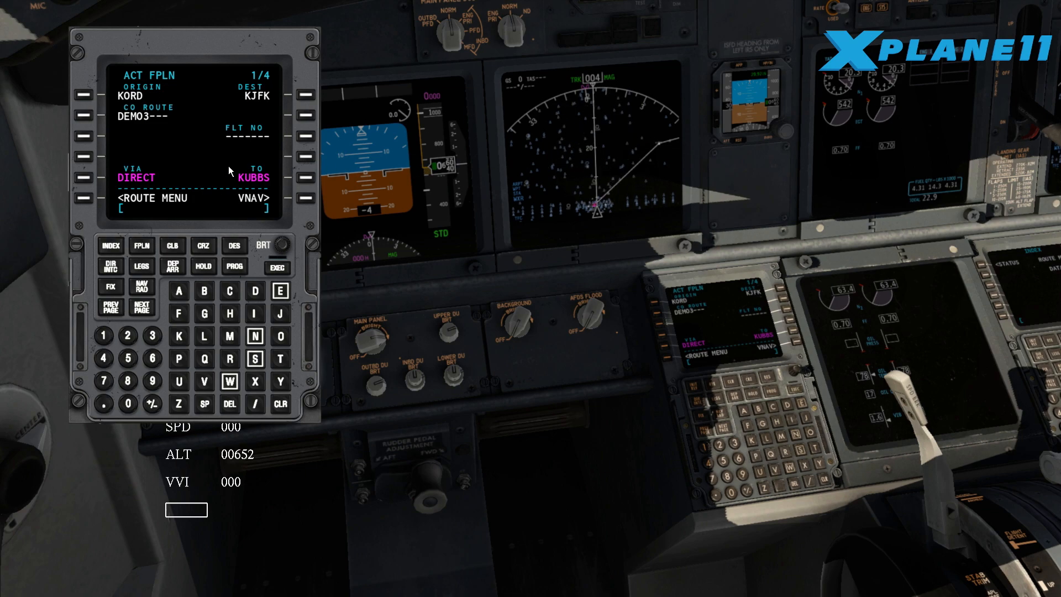
pyautogui.moveTo(150, 284)
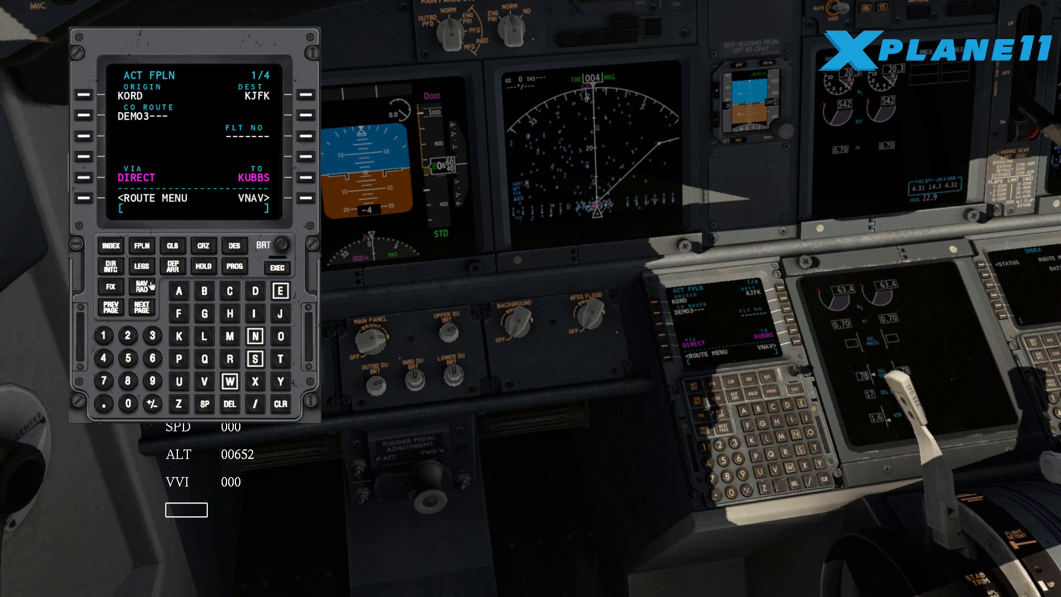
pyautogui.moveTo(141, 265)
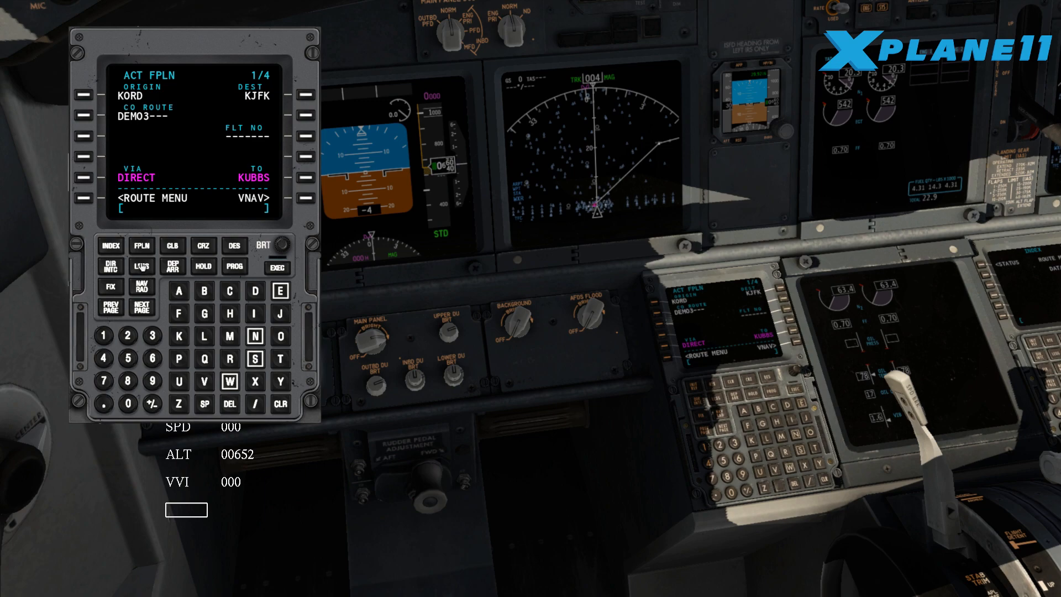
# Step: Page through the FMC legs to review waypoints DUNKS, SVM, COFGI, DAFLU and BROKK
pyautogui.click(142, 266)
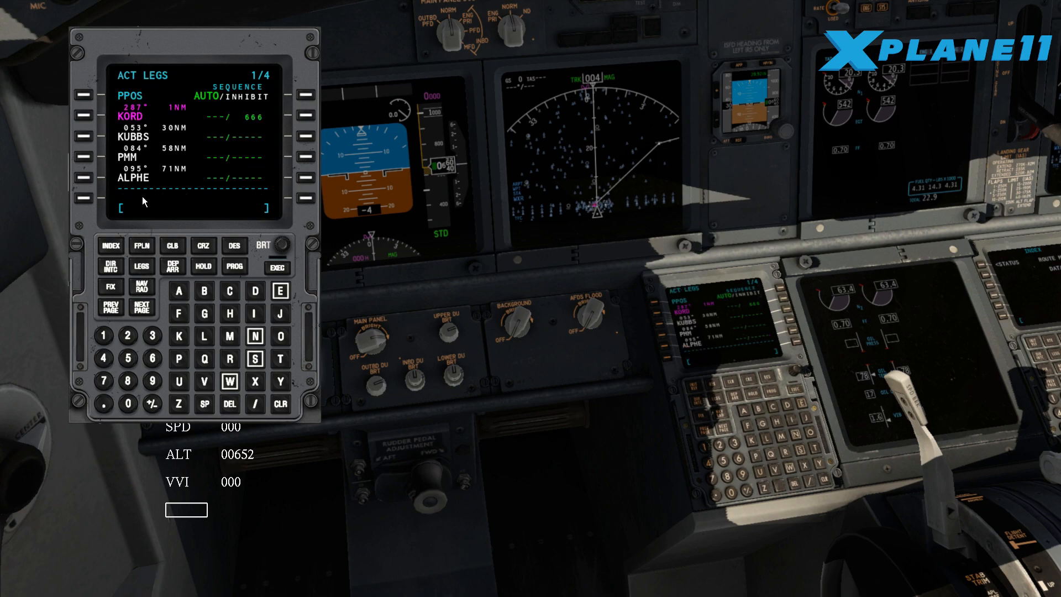
pyautogui.click(141, 305)
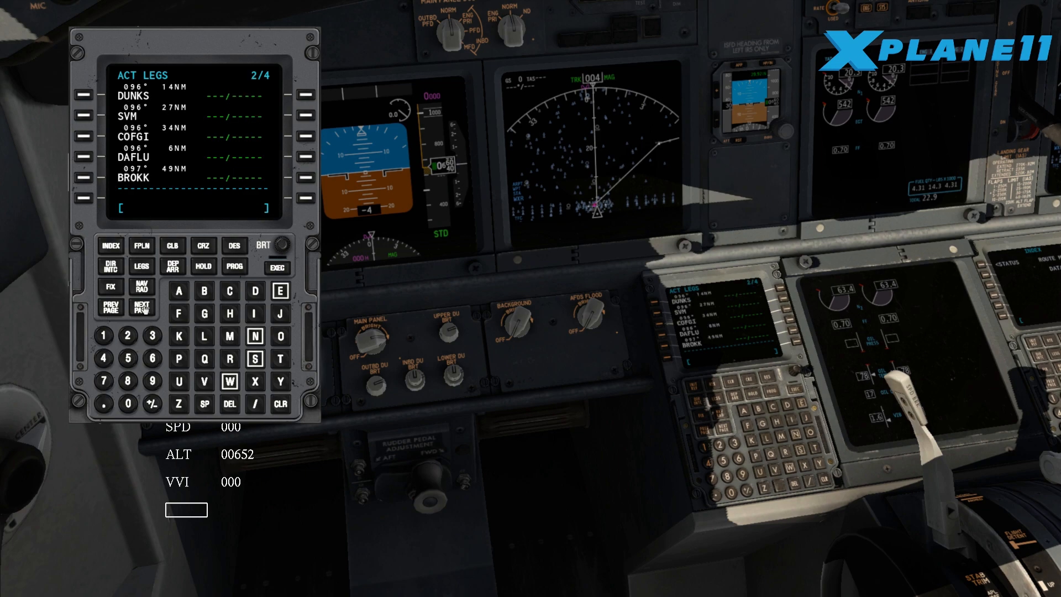
pyautogui.click(142, 303)
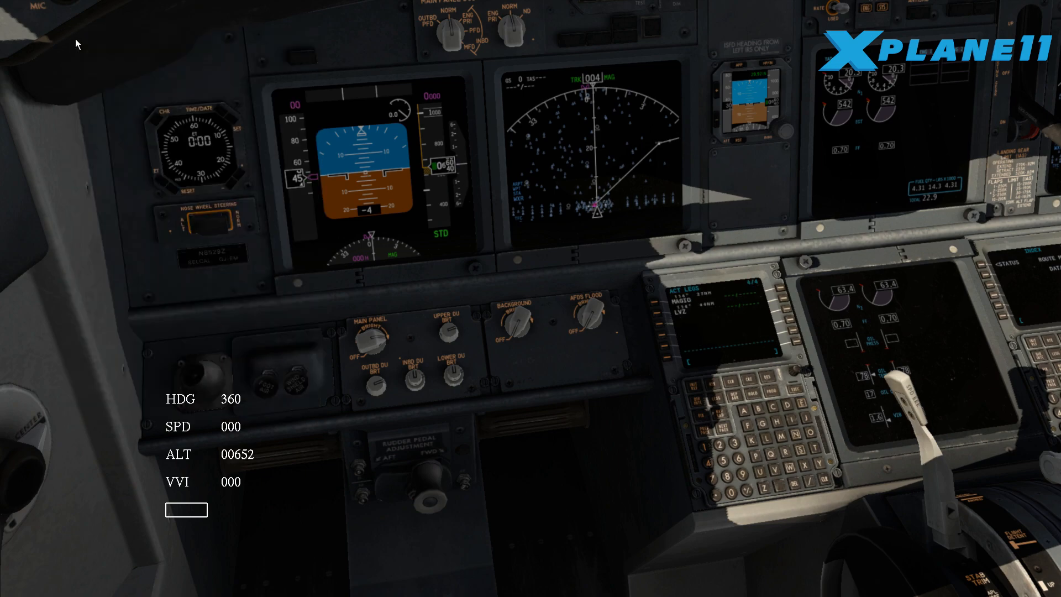
pyautogui.moveTo(551, 148)
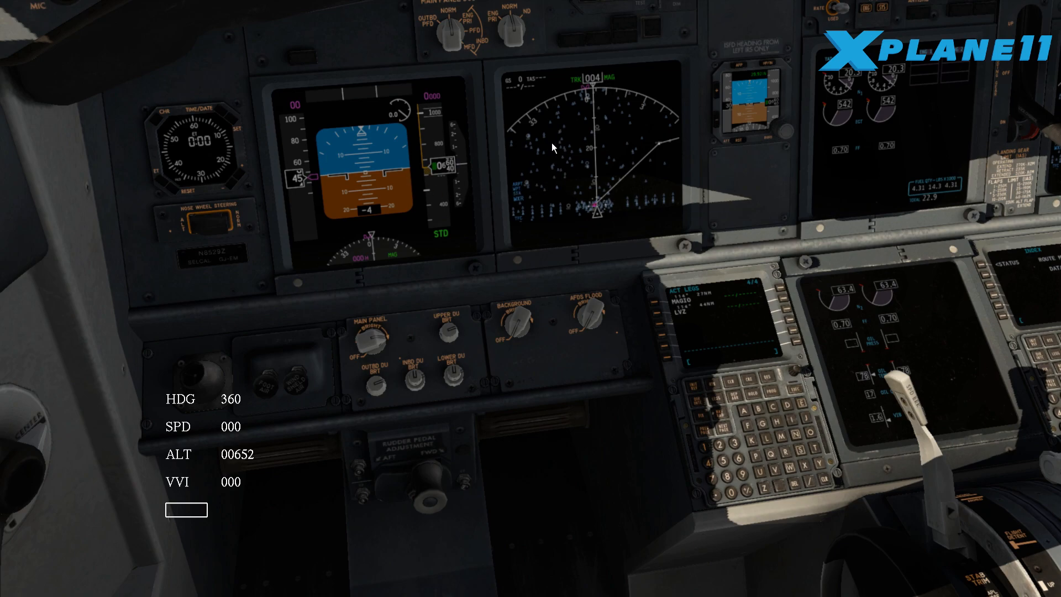
pyautogui.moveTo(566, 235)
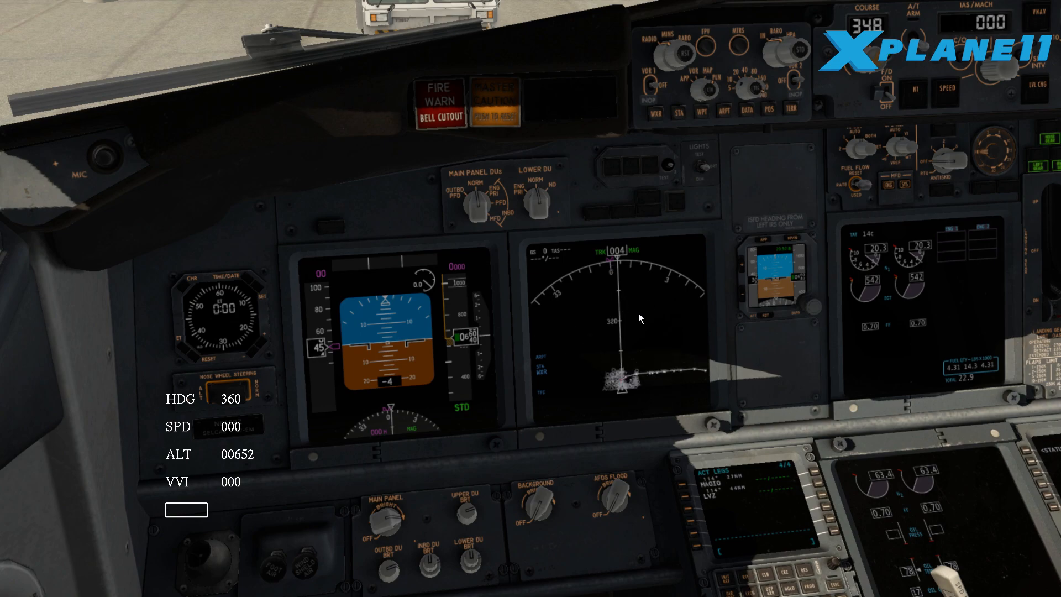
pyautogui.moveTo(635, 380)
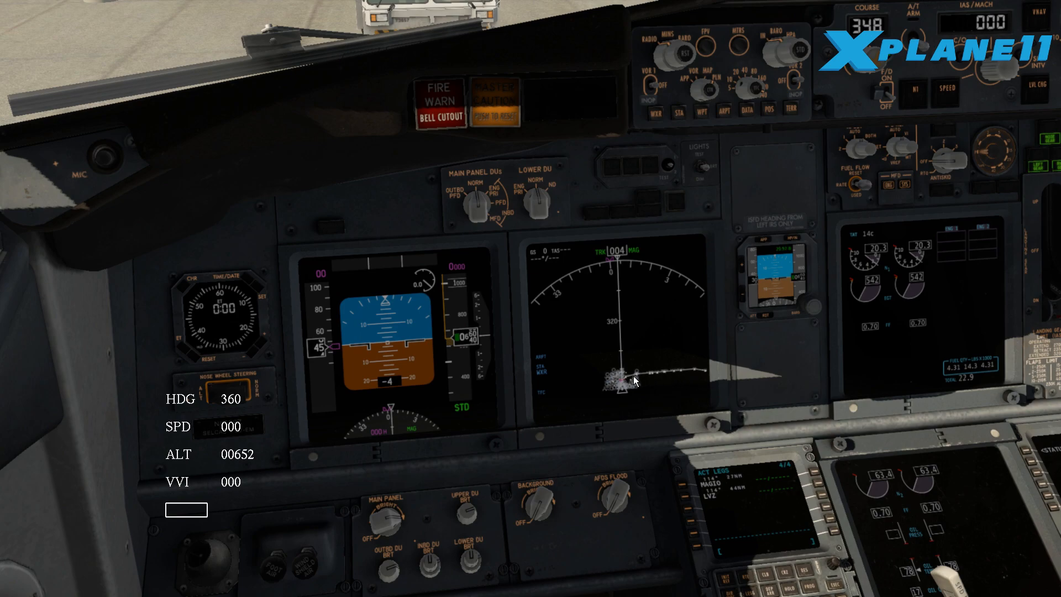